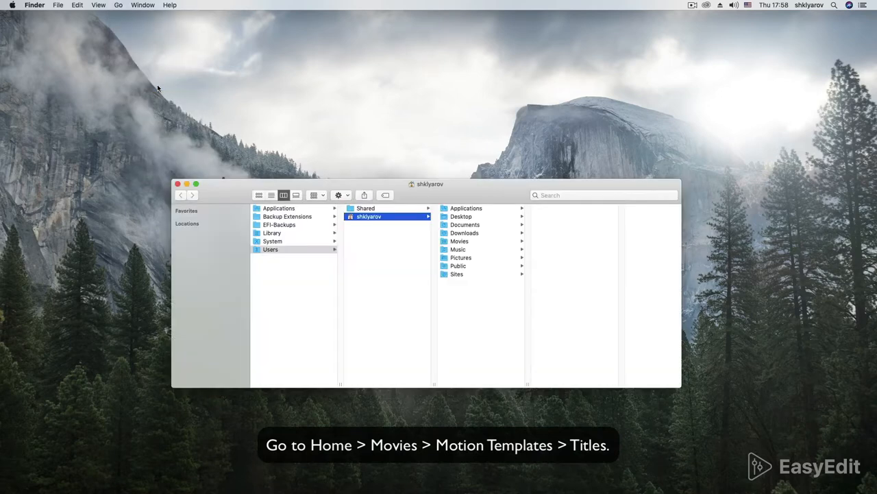
Browse to Movies > Motion Templates > Titles and into the EasyEdit promo template's 02_For_Final_Cut folder.
left_click(459, 241)
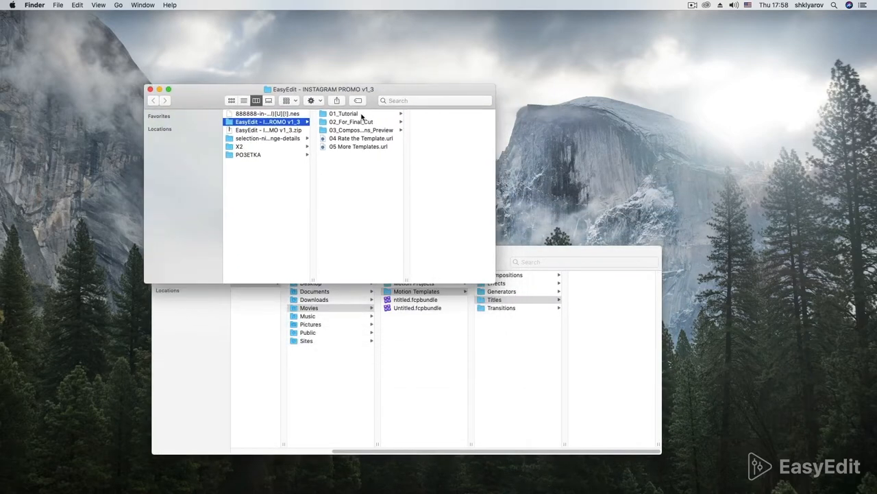
left_click(351, 121)
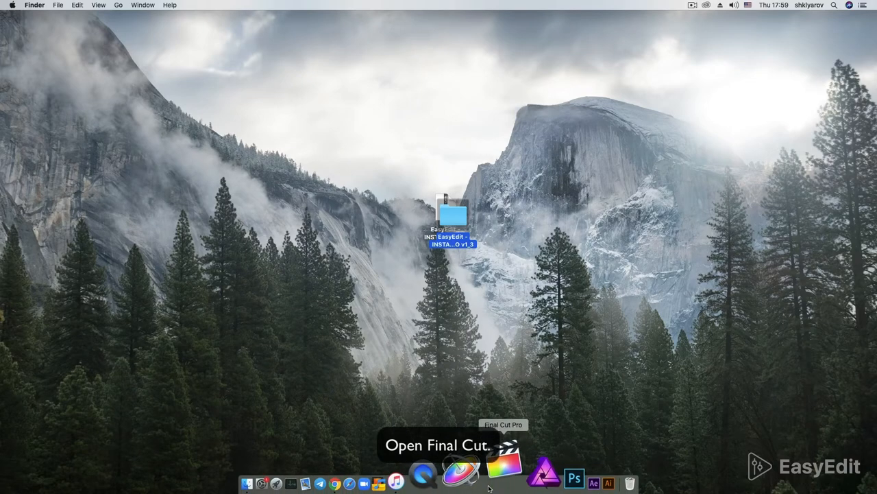
Launch Final Cut Pro from the Dock.
left_click(503, 473)
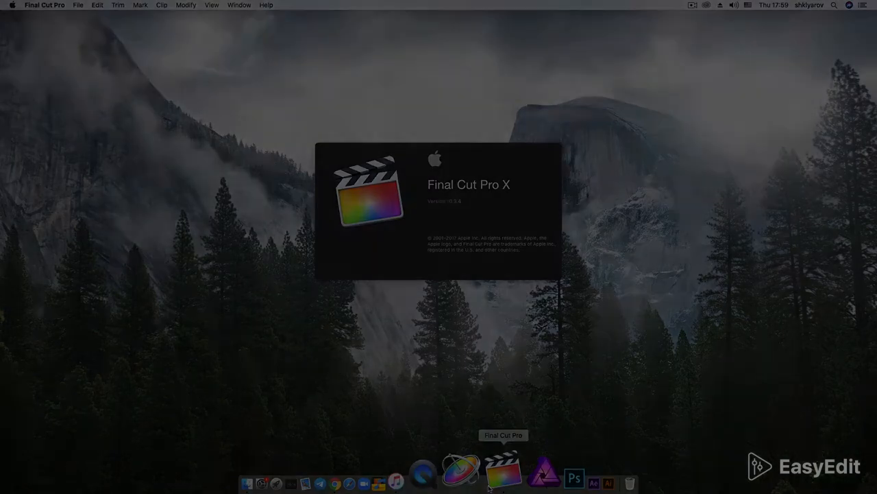
left_click(502, 471)
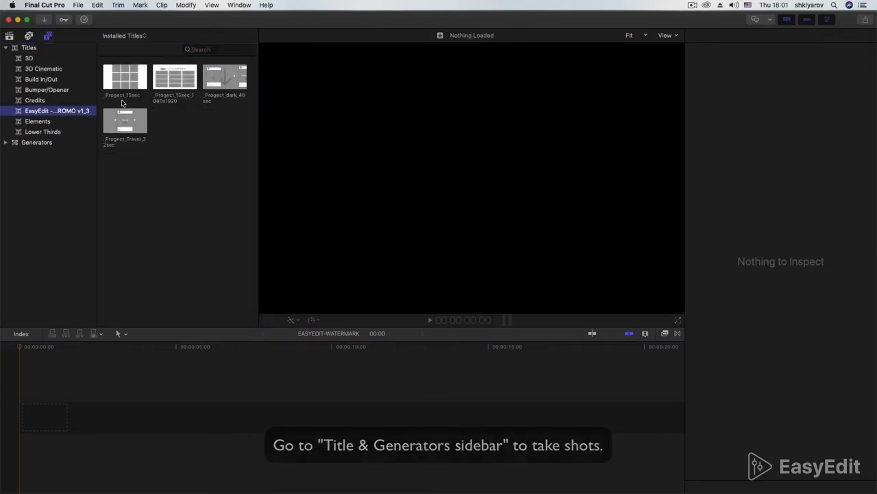
Preview the _Progect_15sec promo title and drag it into the timeline.
left_click(125, 77)
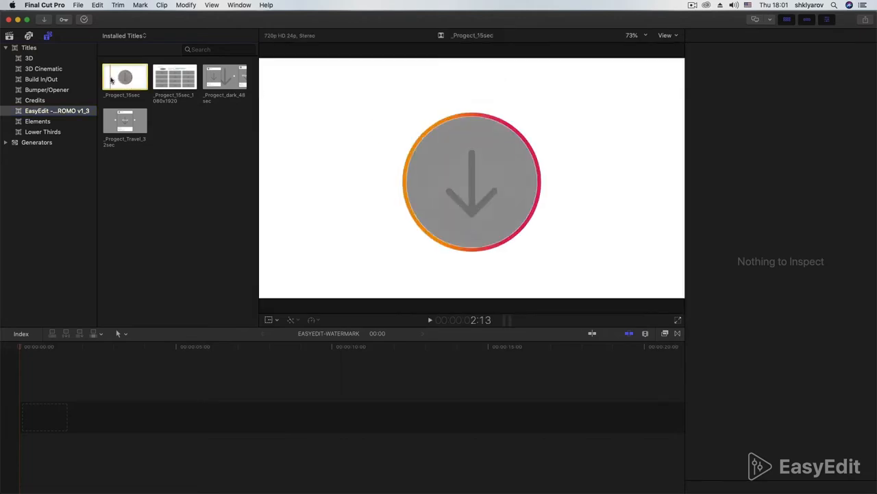
left_click_drag(125, 76, 91, 326)
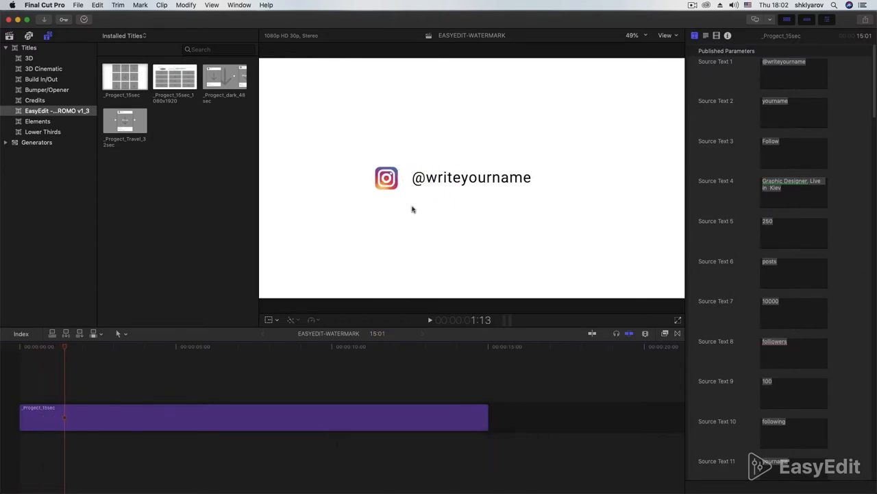
mouse_move(721, 101)
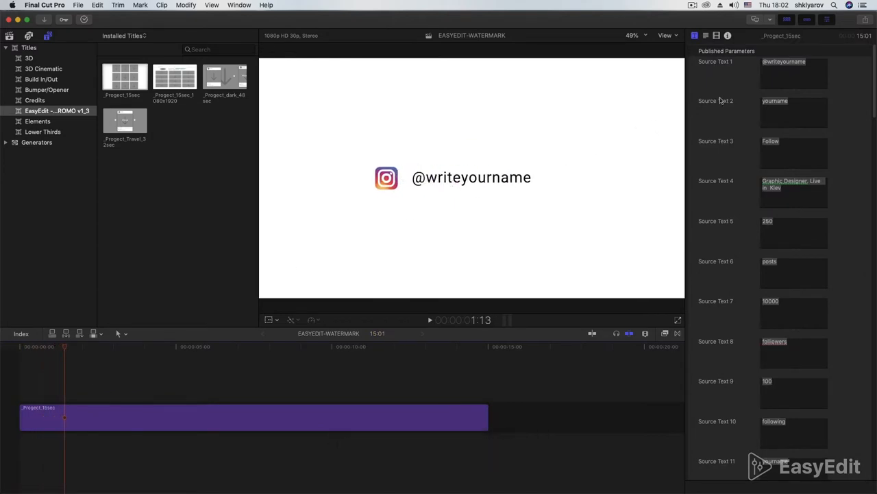
mouse_move(667, 122)
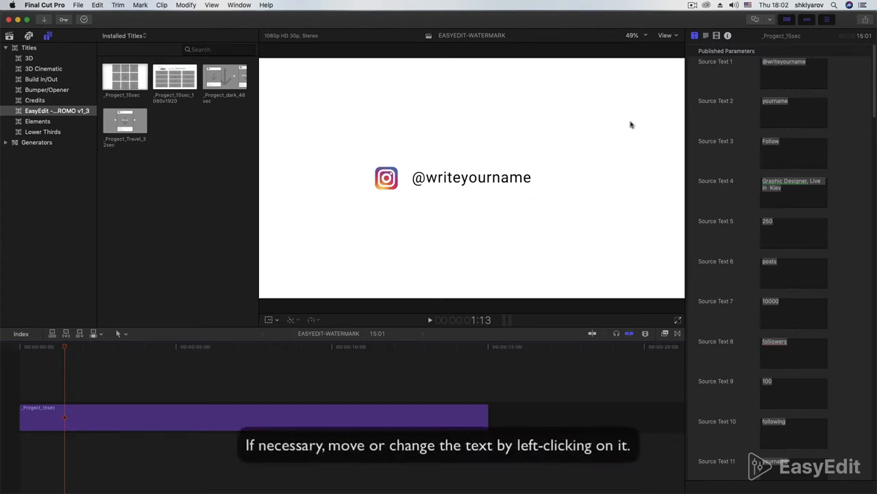
mouse_move(459, 182)
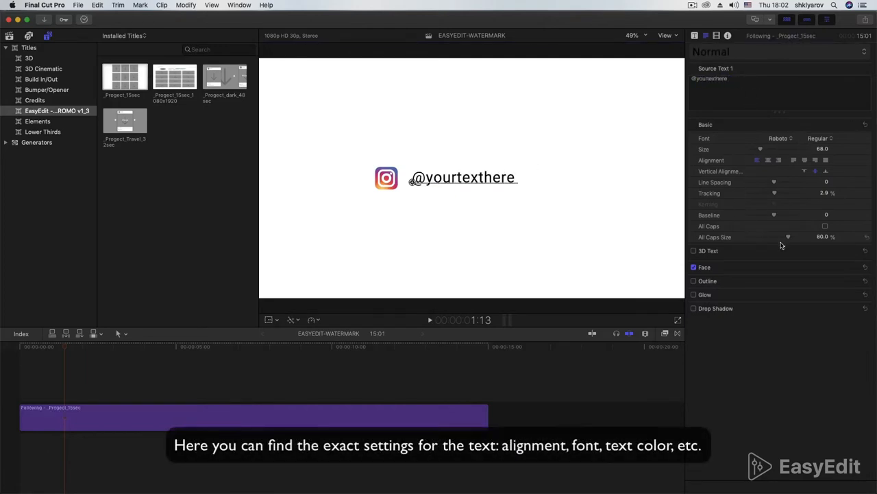
left_click(780, 137)
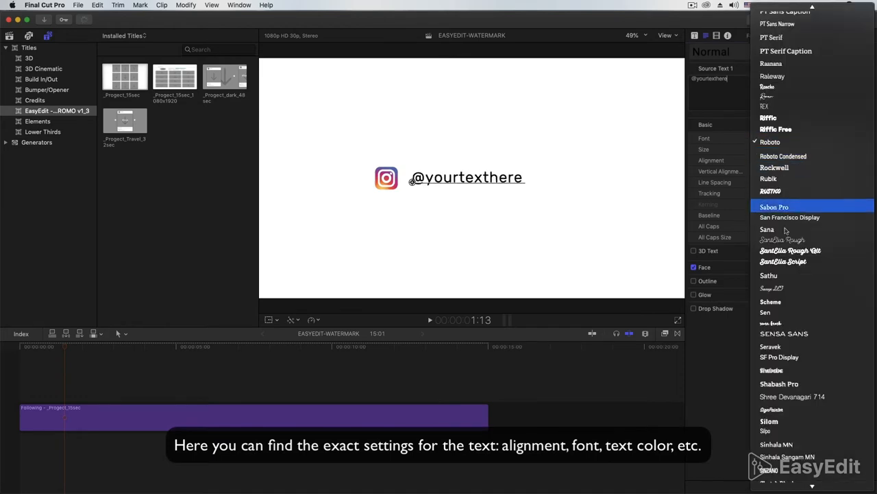
left_click(770, 142)
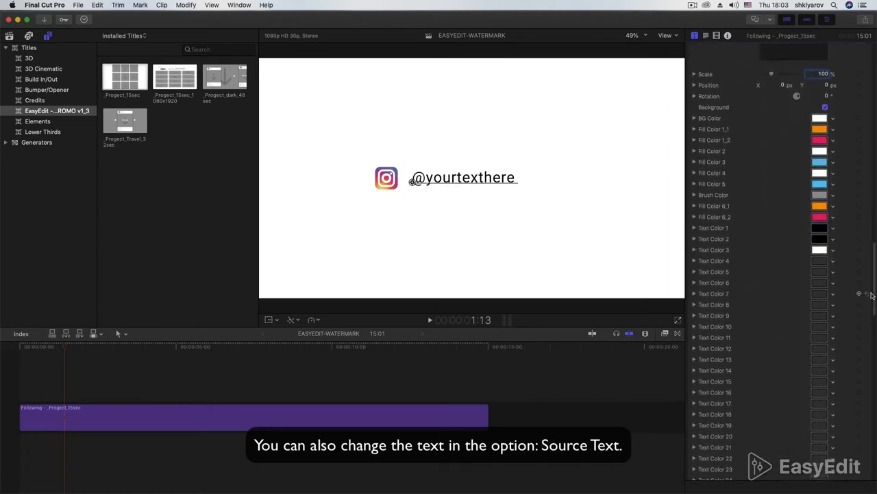
Recolour the handle text orange and the title background beige.
left_click(819, 228)
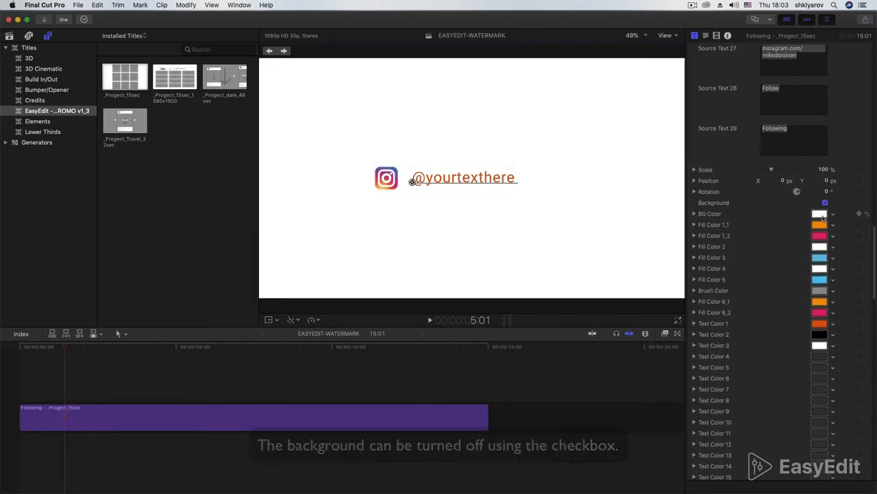
left_click(820, 213)
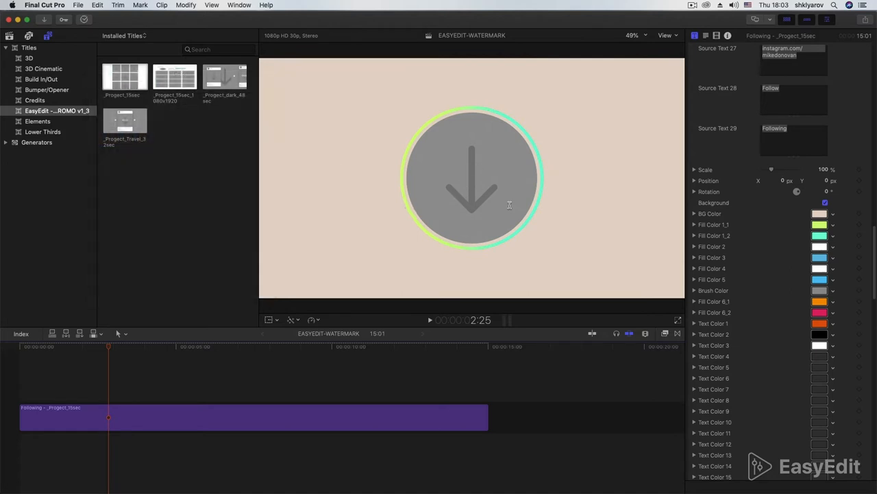
Fill Drop Zone copy 11 with the bearded man's portrait clip.
scroll("down", 3)
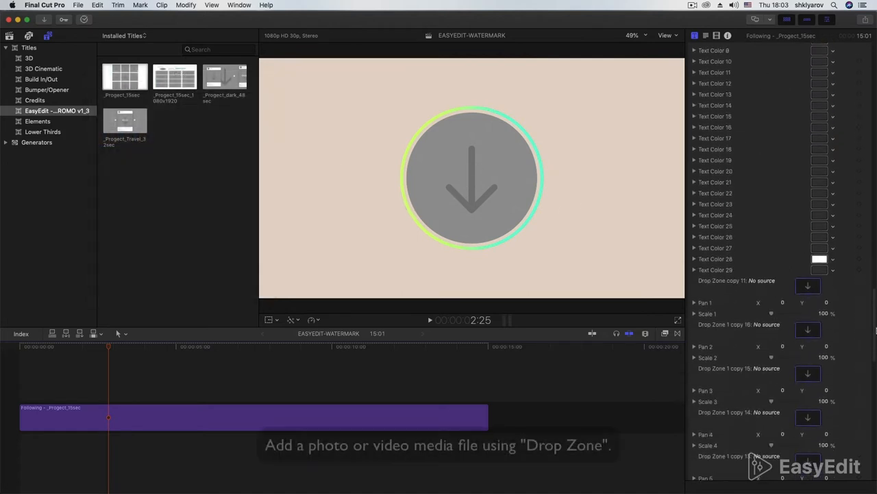
left_click(807, 286)
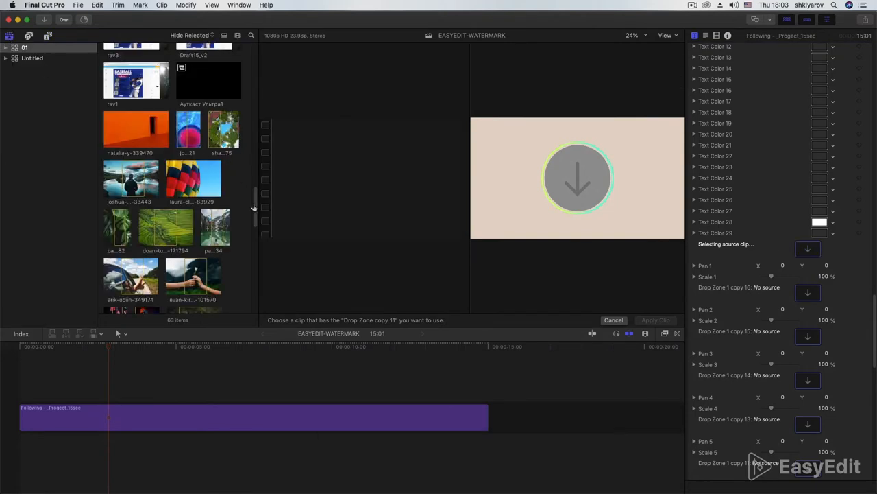
scroll("down", 3)
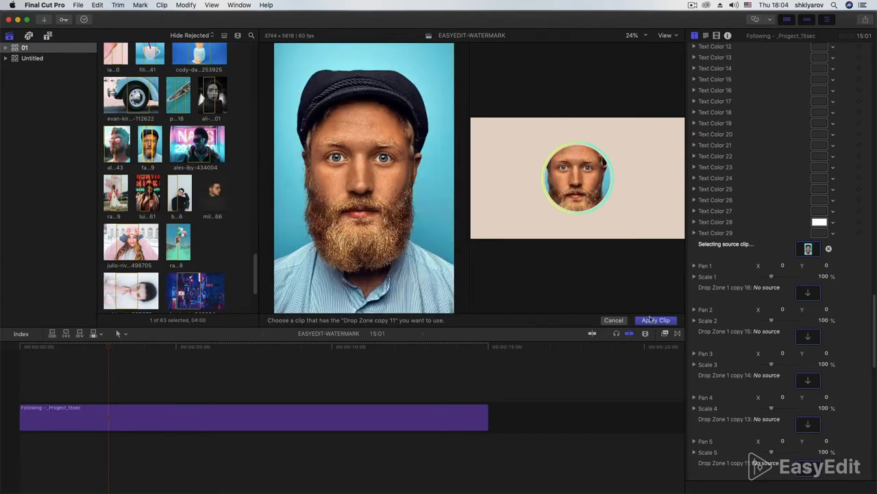
left_click(655, 319)
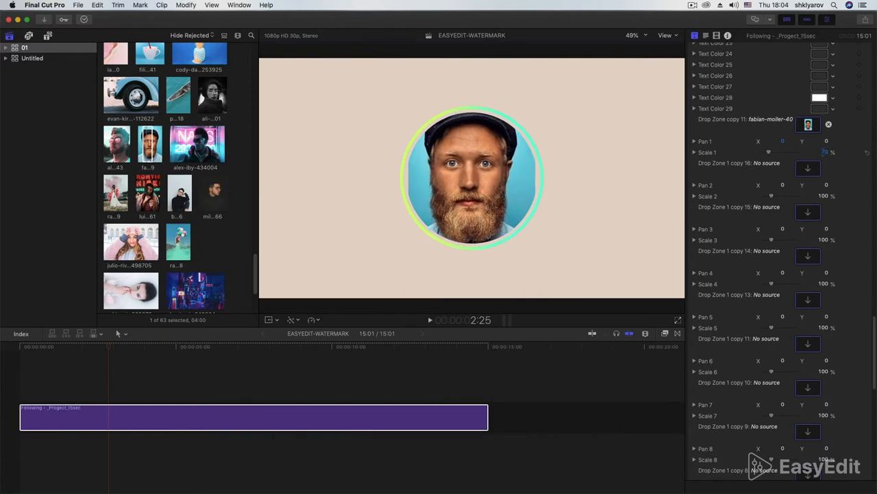
Shrink the portrait inside the ring by lowering Scale 1 to about 74%.
left_click(87, 346)
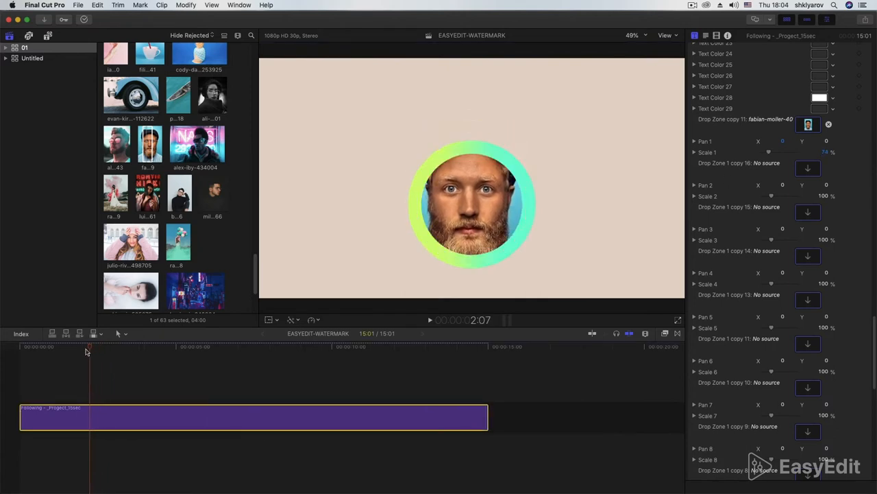
left_click(160, 346)
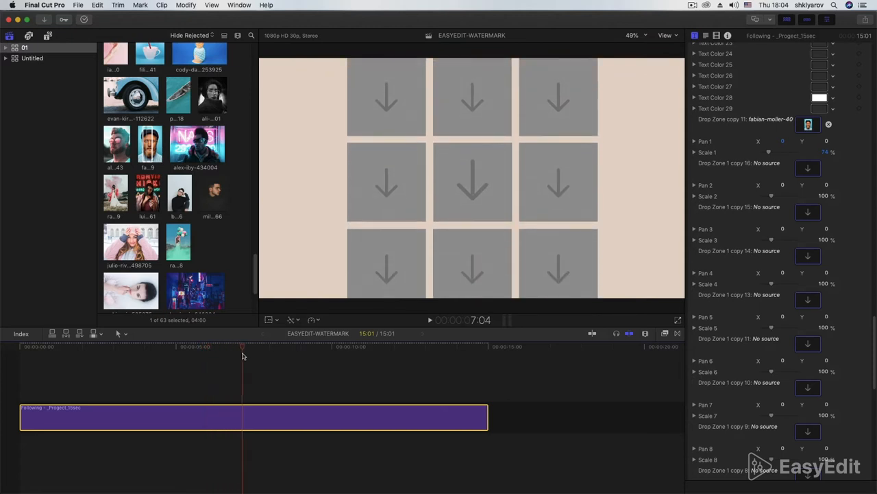
mouse_move(502, 205)
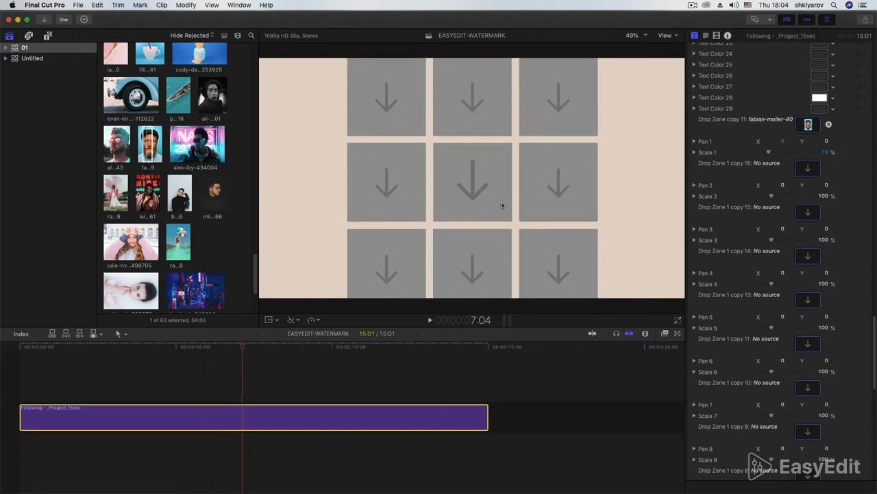
mouse_move(741, 291)
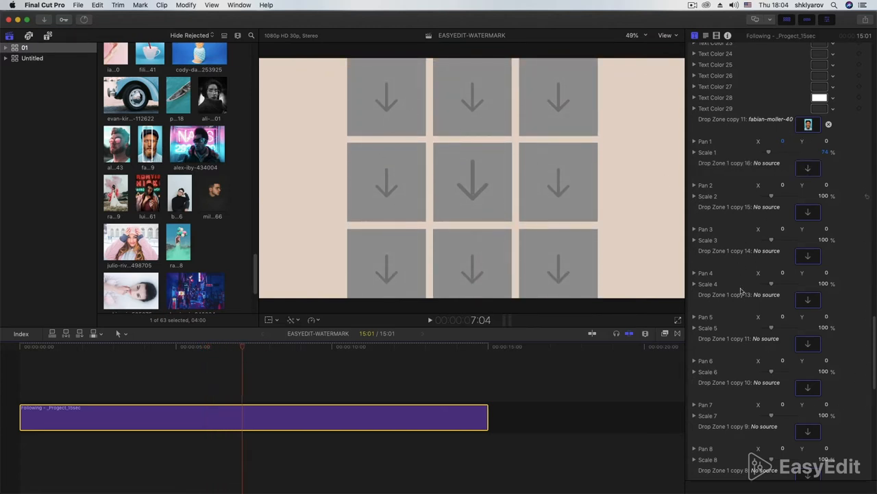
Assign portrait photos to the grid's drop zones, leaving the centre tile empty.
double_click(196, 144)
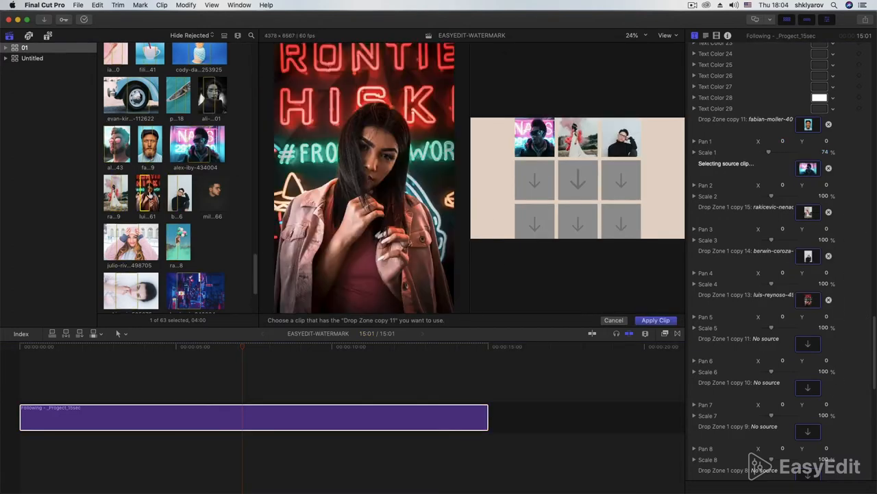
left_click(212, 94)
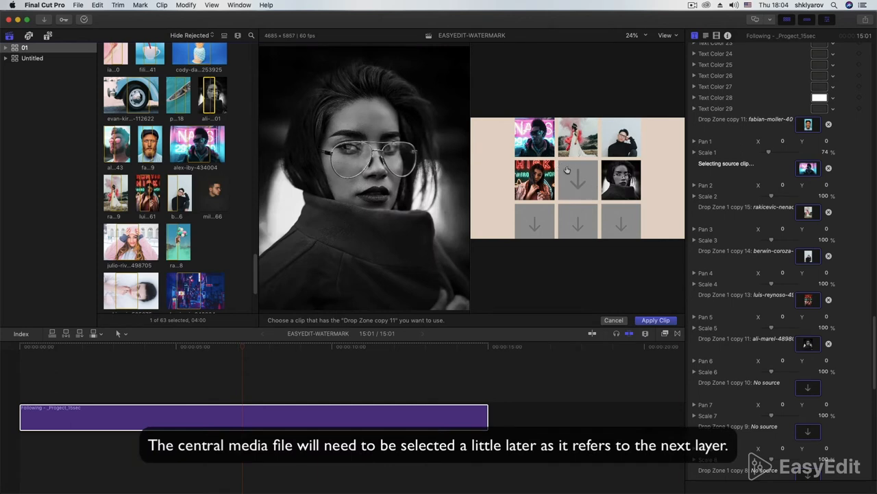
mouse_move(835, 399)
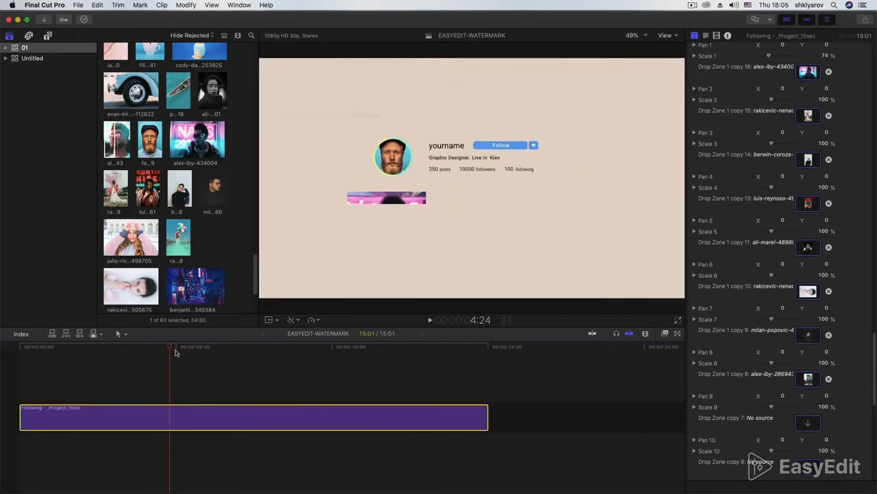
Fill Drop Zone copy 7, the grid's centre tile, with the saxophone player's portrait and preview the result.
left_click(266, 346)
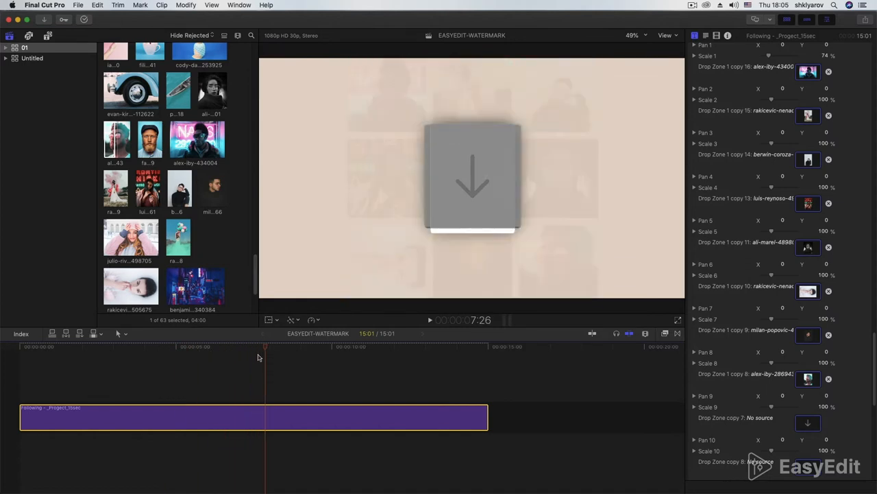
left_click(251, 346)
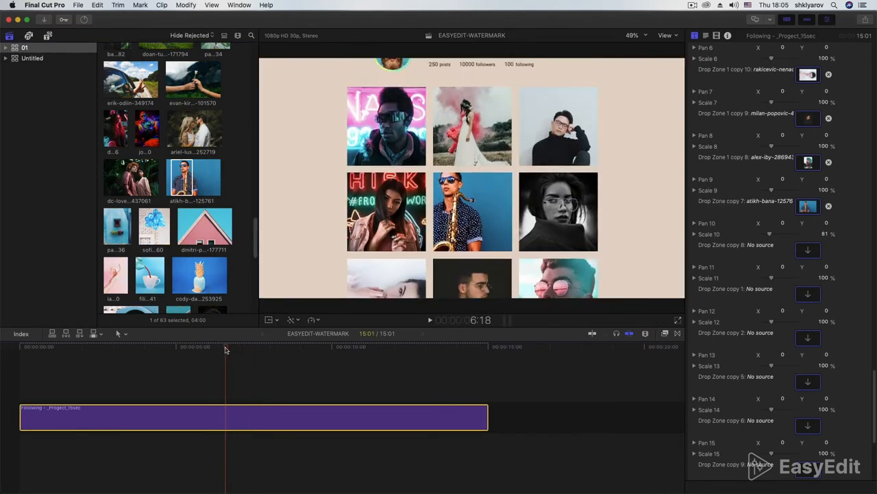
left_click(283, 346)
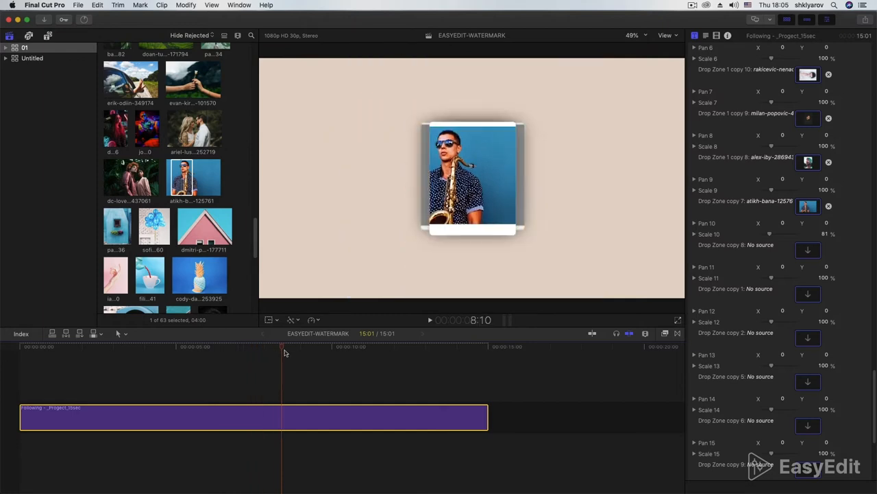
left_click(327, 346)
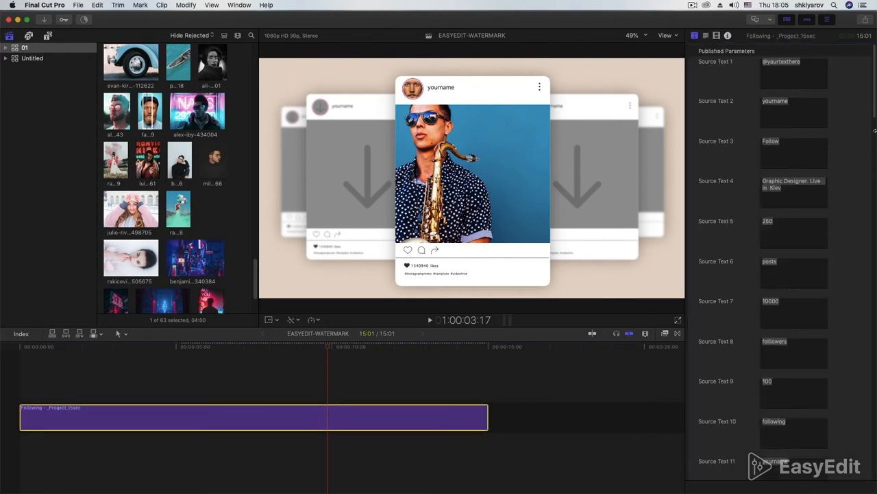
Assign a photo to the first side post card and adjust its Pan and Scale framing.
scroll("down", 3)
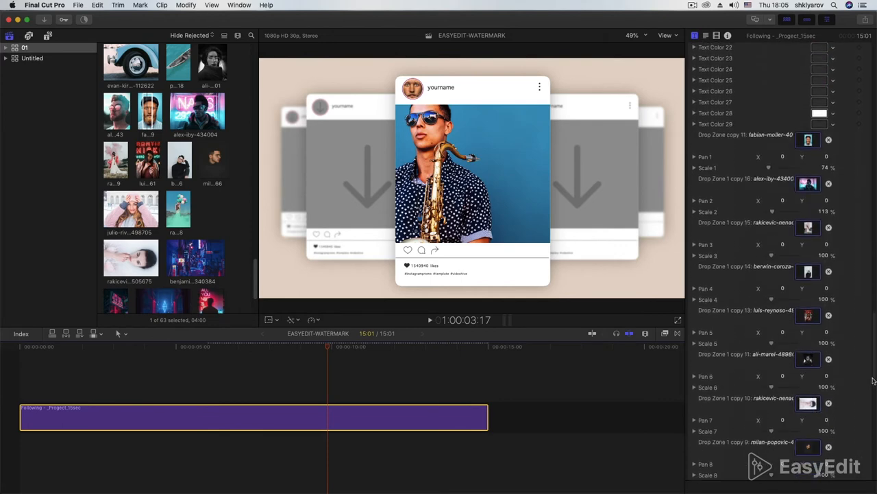
scroll("down", 3)
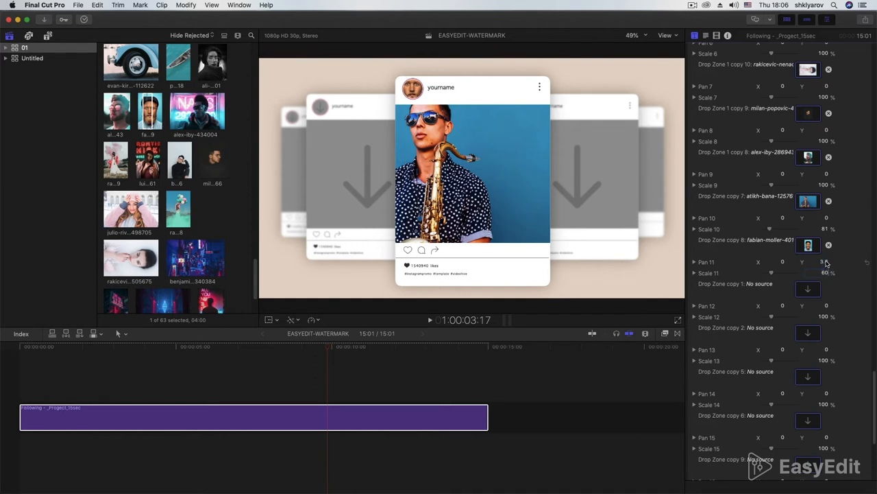
left_click(823, 262)
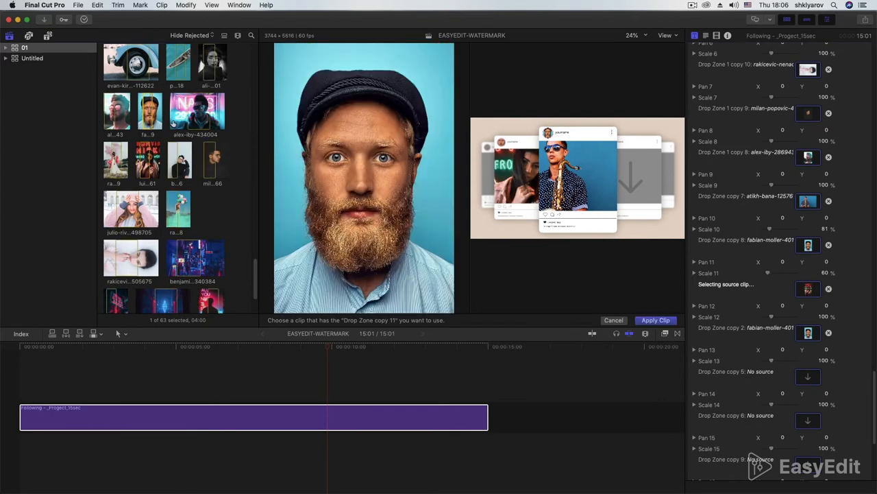
Fill the other side post card's drop zone at 60 percent scale and apply the chosen photo.
scroll("down", 3)
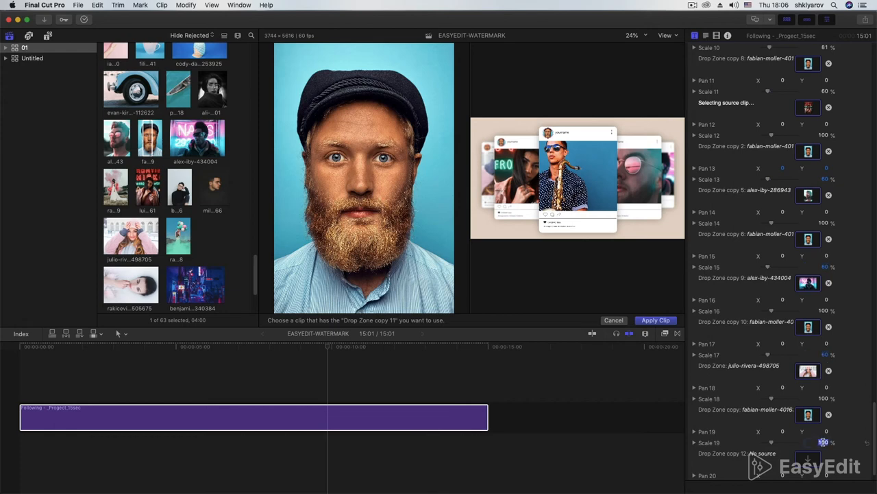
scroll("down", 3)
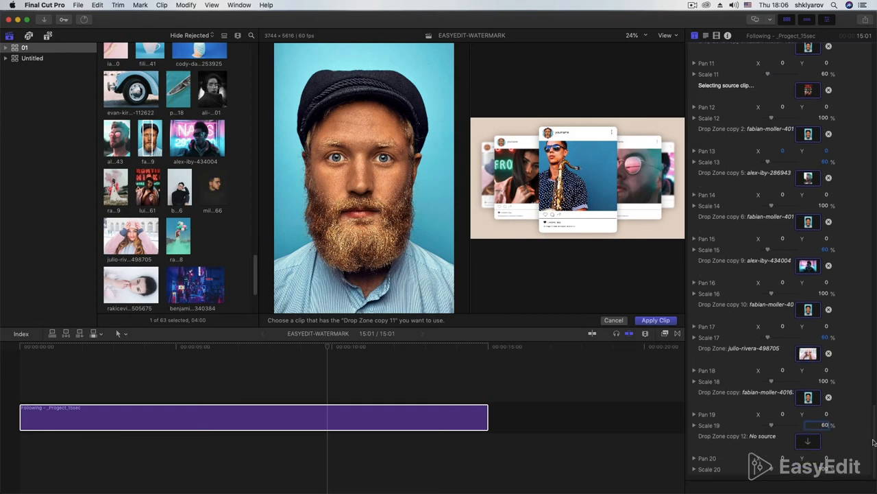
left_click(327, 346)
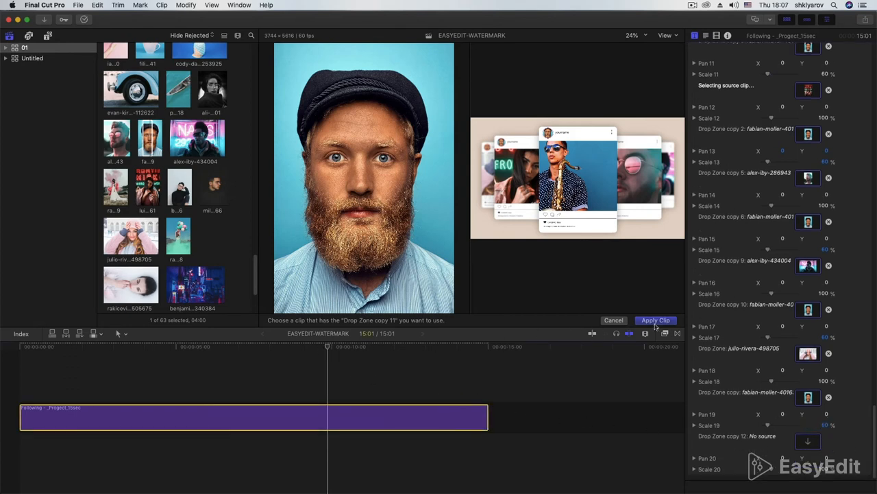
left_click(656, 321)
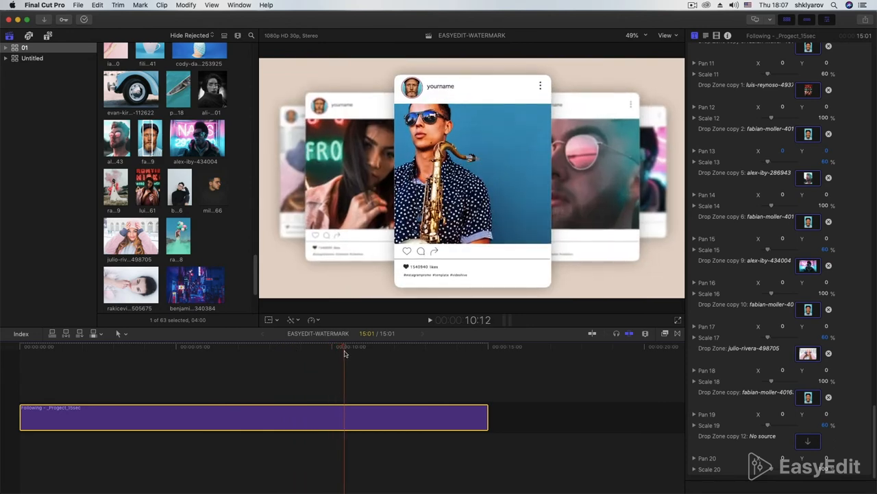
Put the bearded man's portrait into Drop Zone copy 12, the closing Mike Donovan profile avatar.
left_click(393, 346)
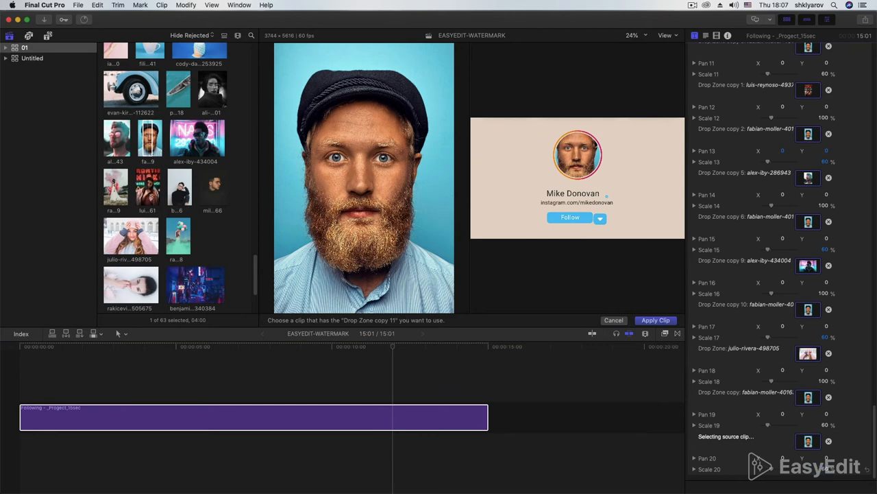
left_click(655, 321)
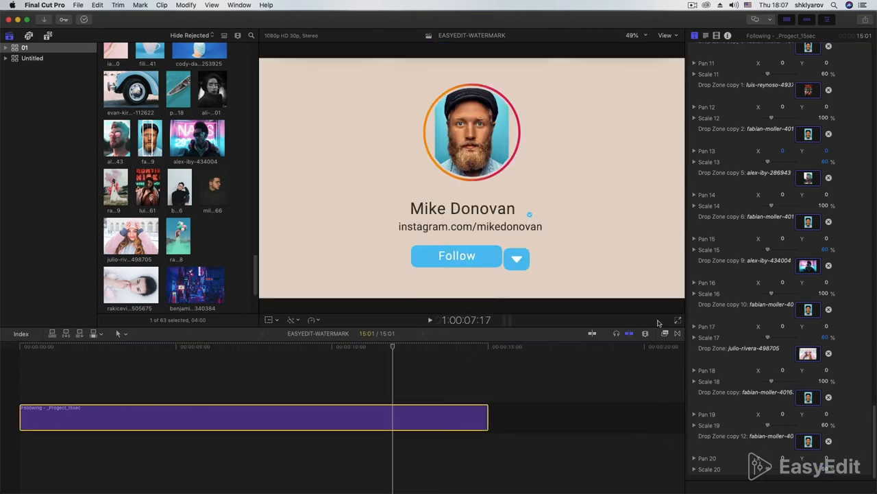